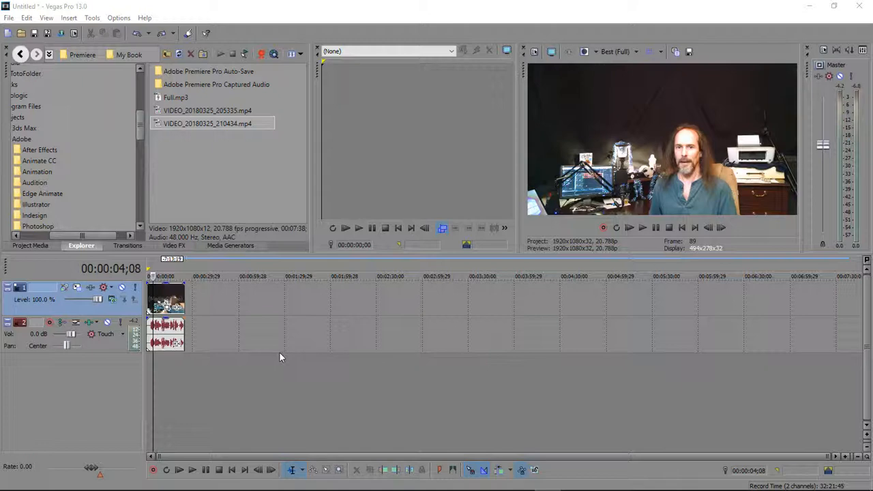
pyautogui.moveTo(284, 363)
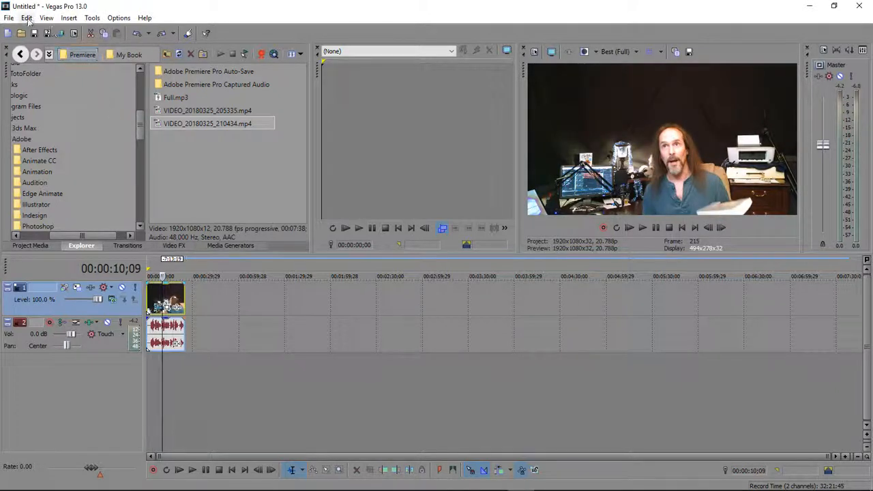
# Open the Insert menu to start adding a Track Composite Level envelope.
pyautogui.click(69, 18)
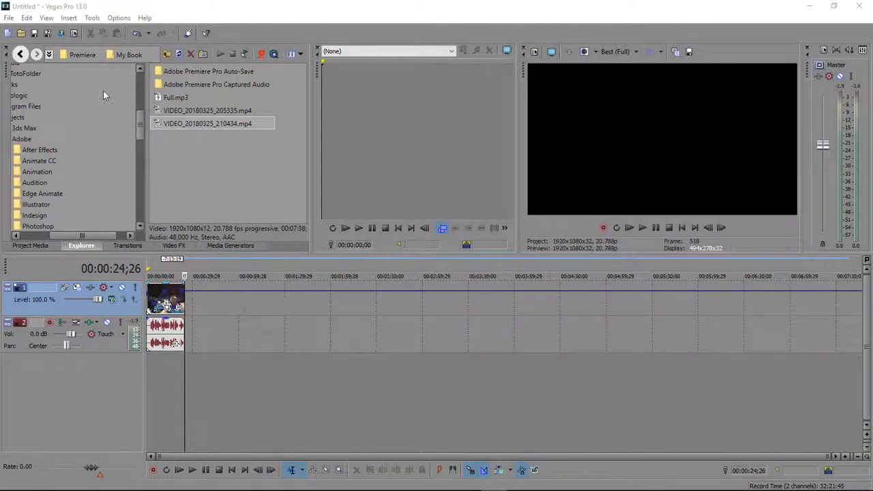
# Uncheck Track Composite Level under View's envelope options, then play the project from the start.
pyautogui.click(43, 17)
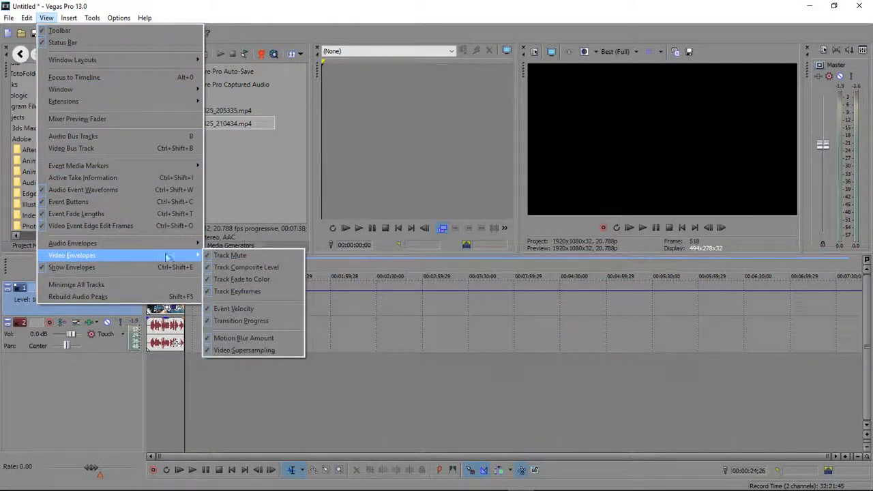
pyautogui.moveTo(245, 267)
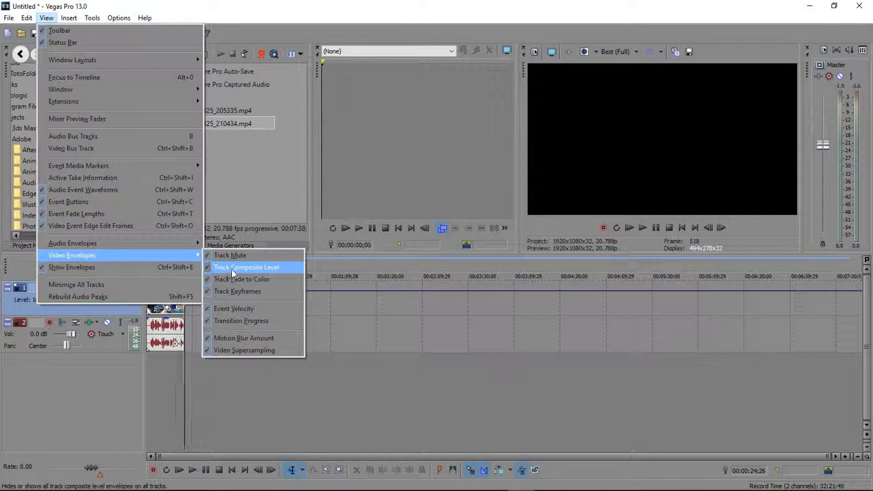
pyautogui.click(247, 267)
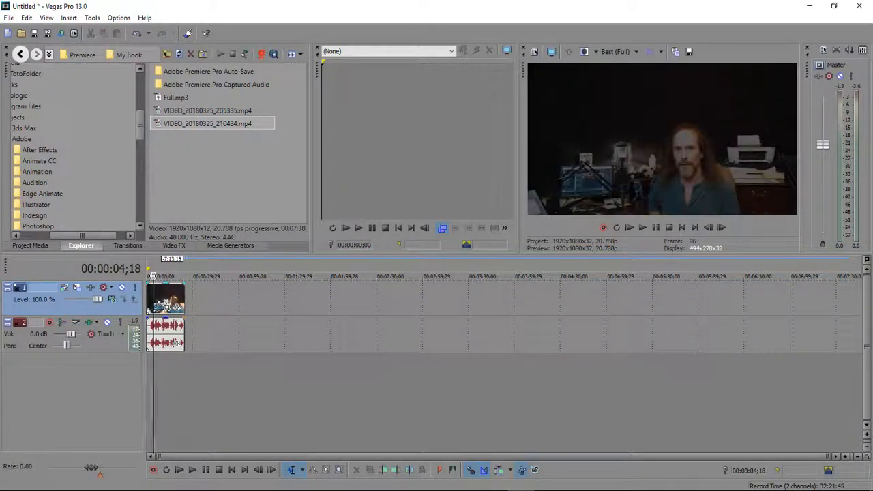
pyautogui.click(177, 470)
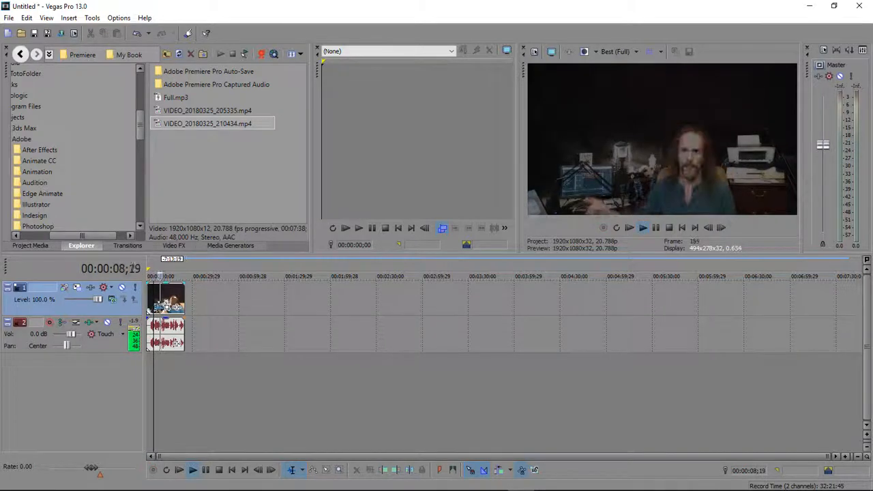